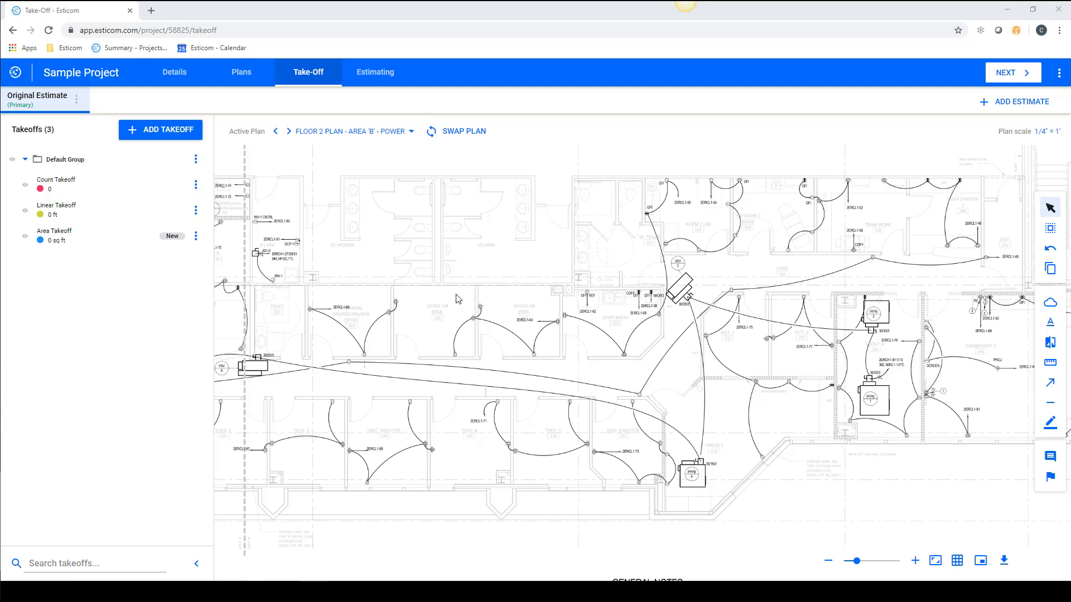
mouse_move(378, 205)
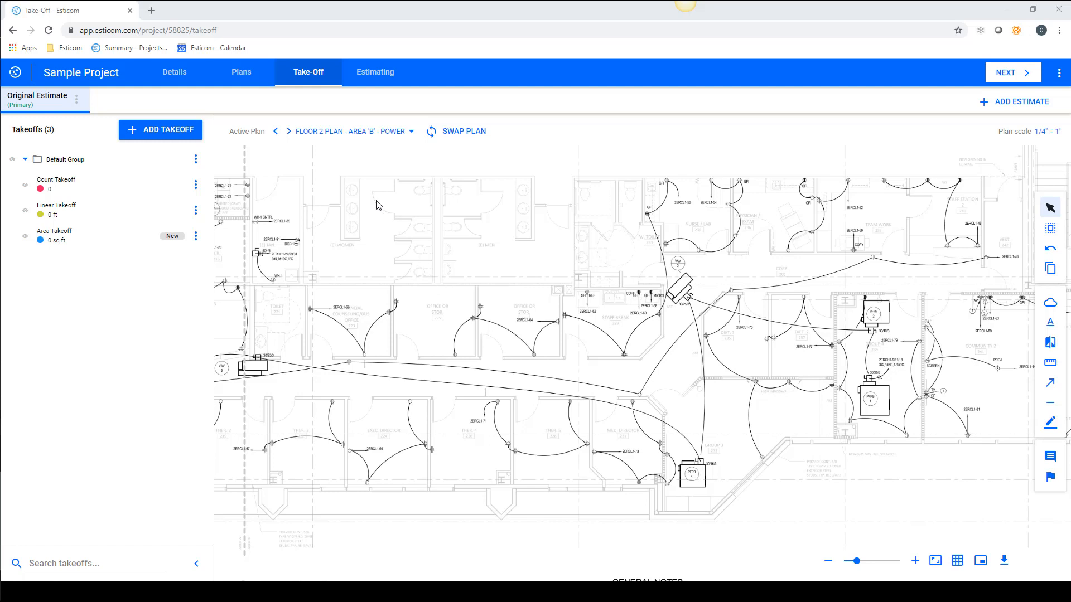
mouse_move(418, 150)
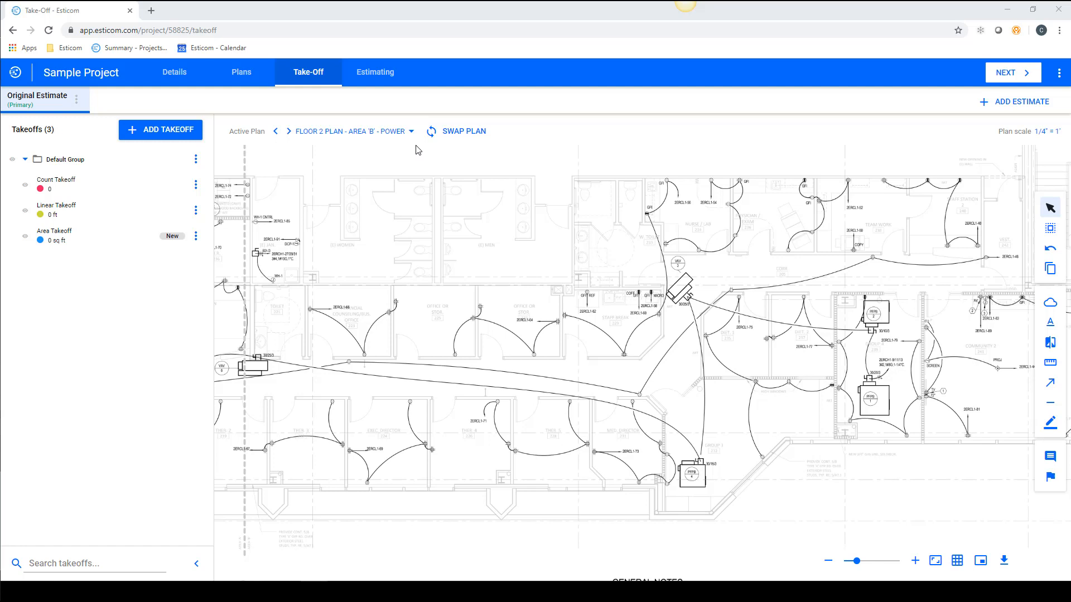
- Browse the plan sheets and return to the Area B power plan, zoomed to the whole floor
click(411, 132)
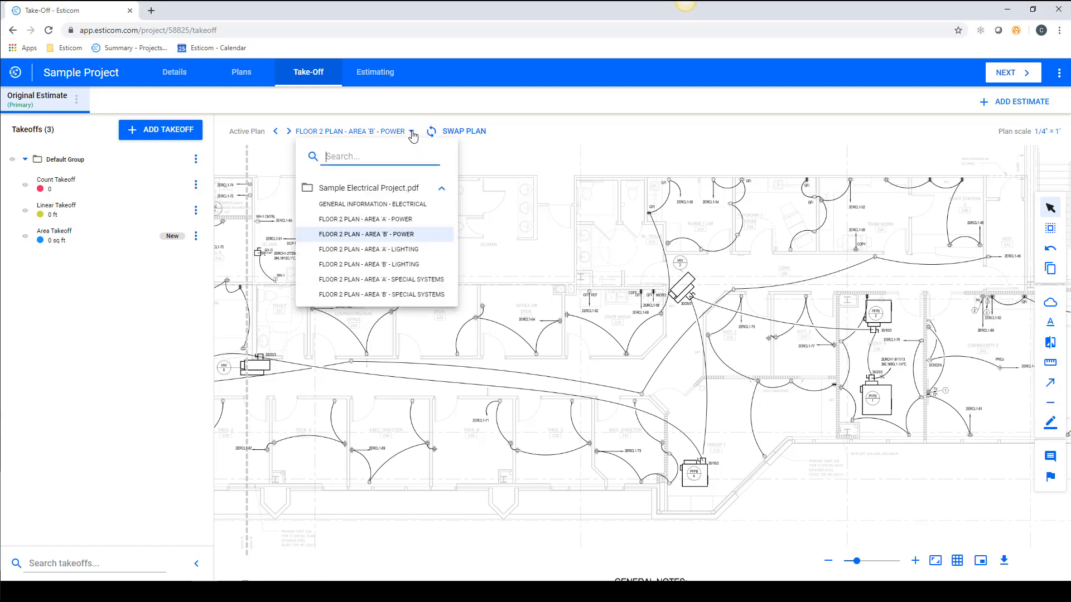
mouse_move(399, 251)
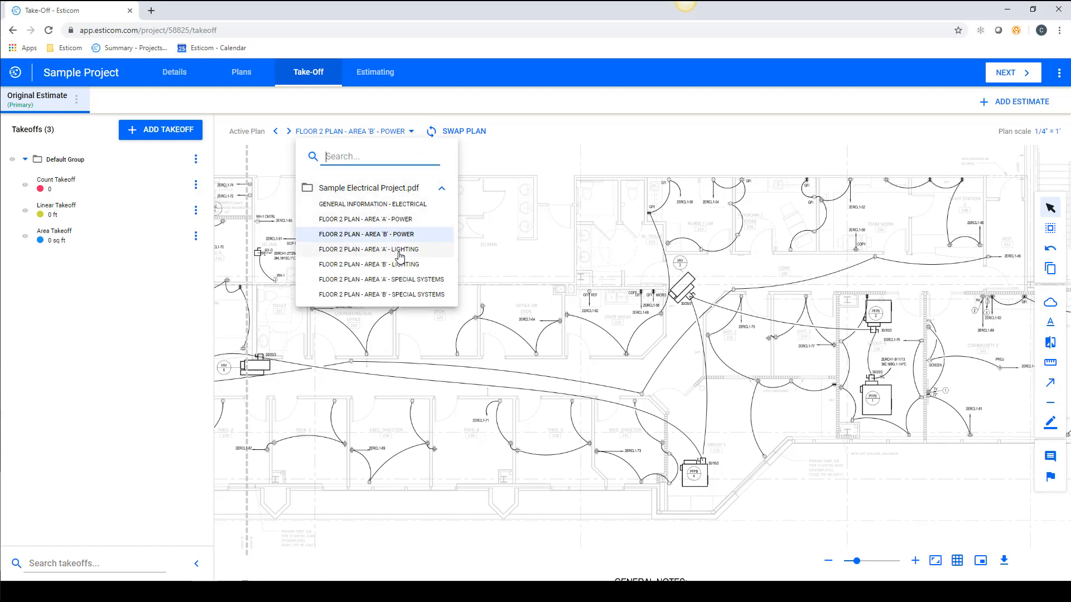
mouse_move(404, 220)
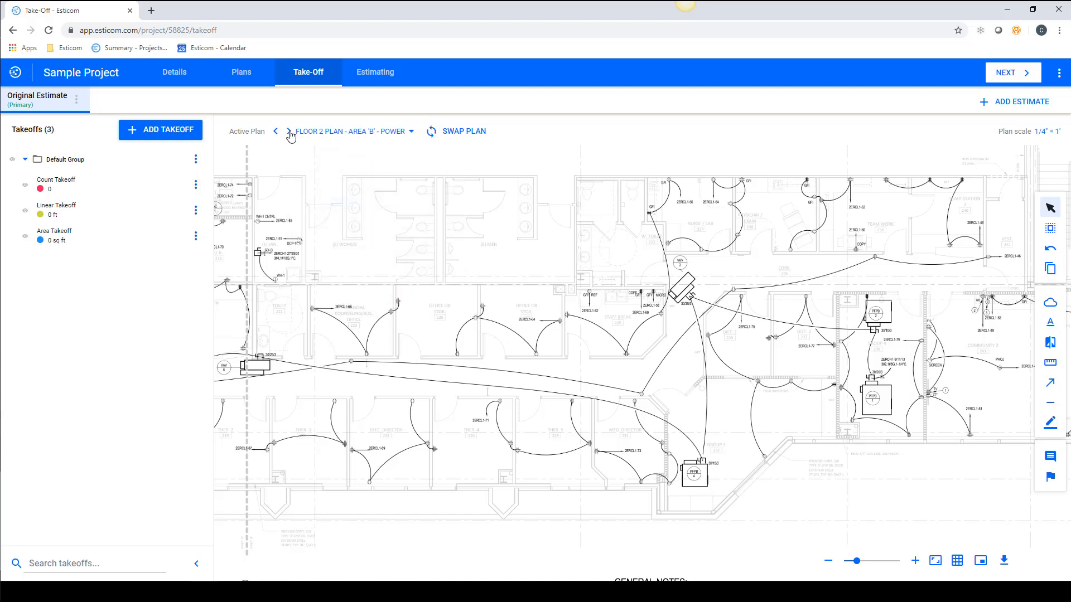
click(275, 131)
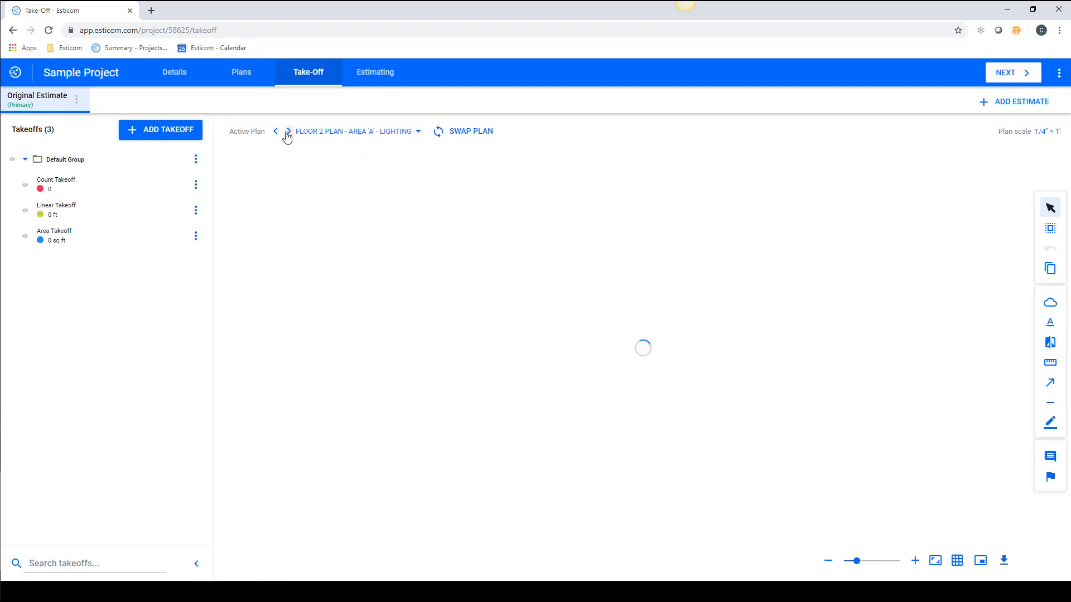
click(287, 132)
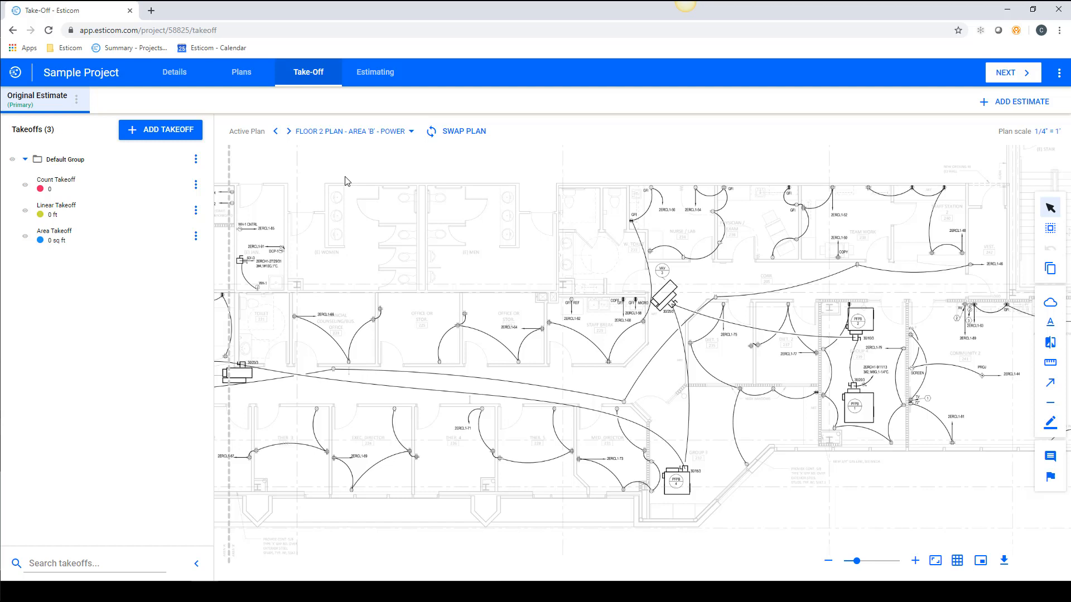
mouse_move(424, 307)
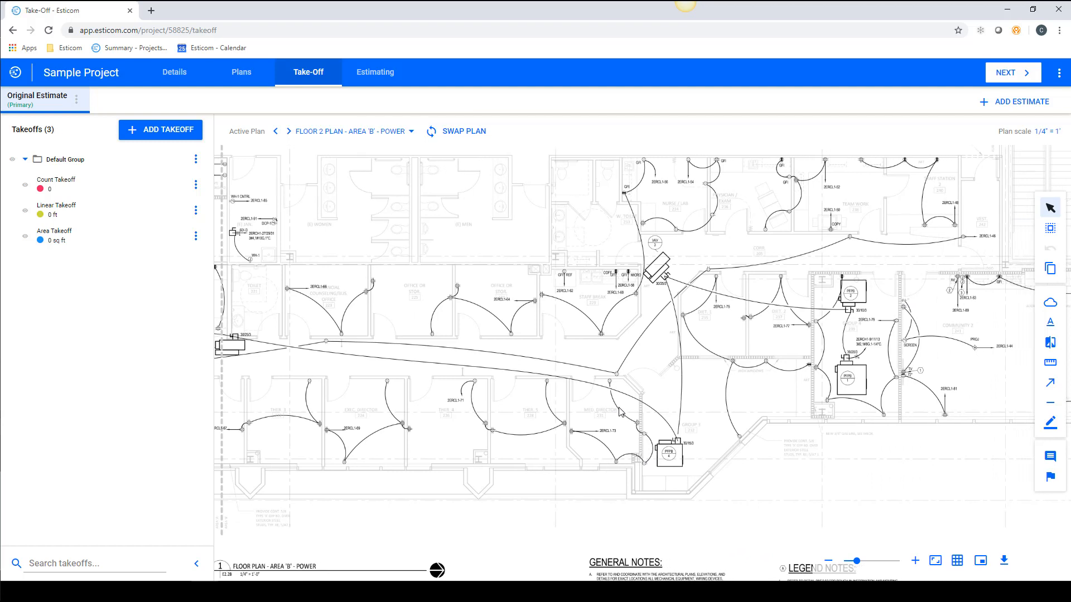
mouse_move(425, 237)
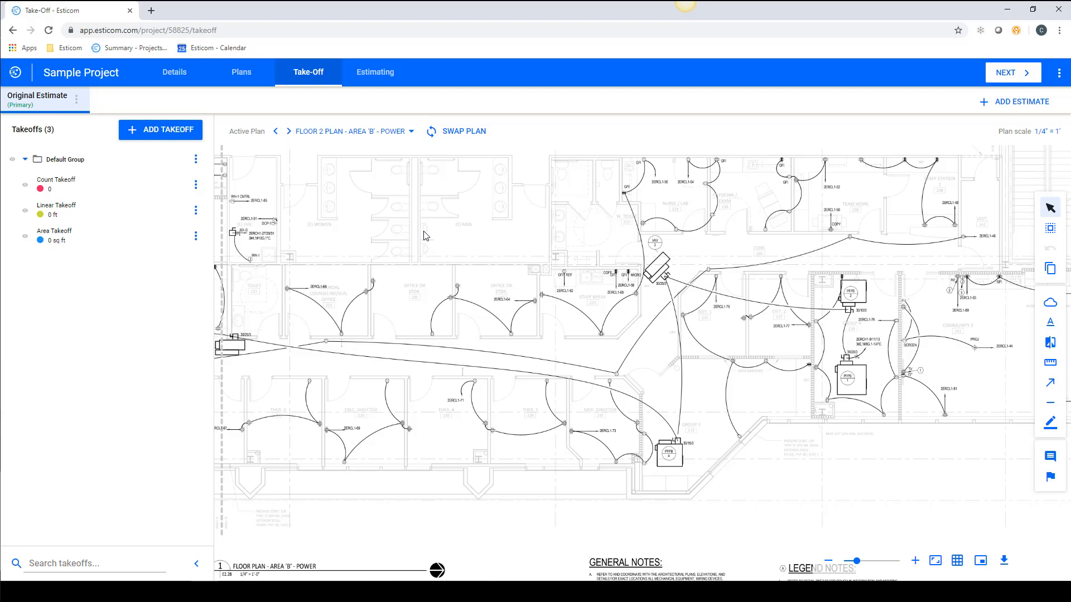
mouse_move(374, 313)
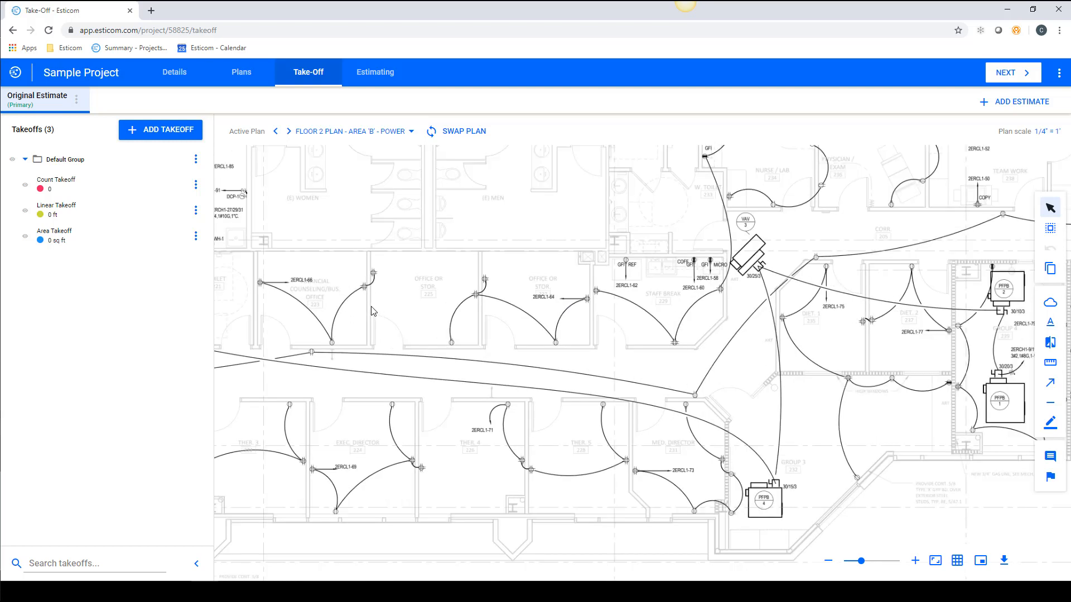
click(915, 561)
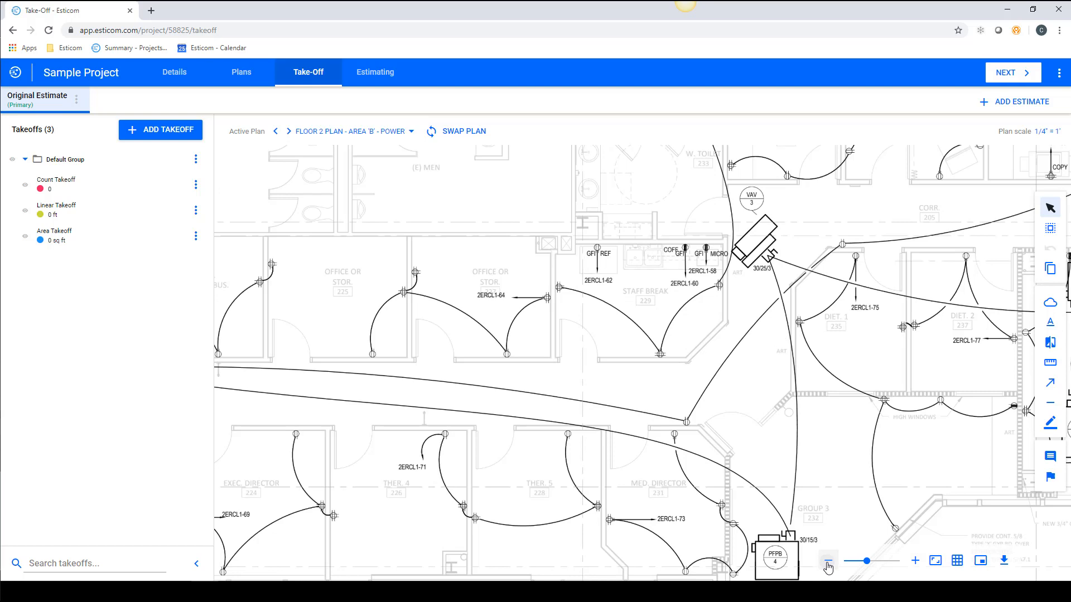
click(828, 561)
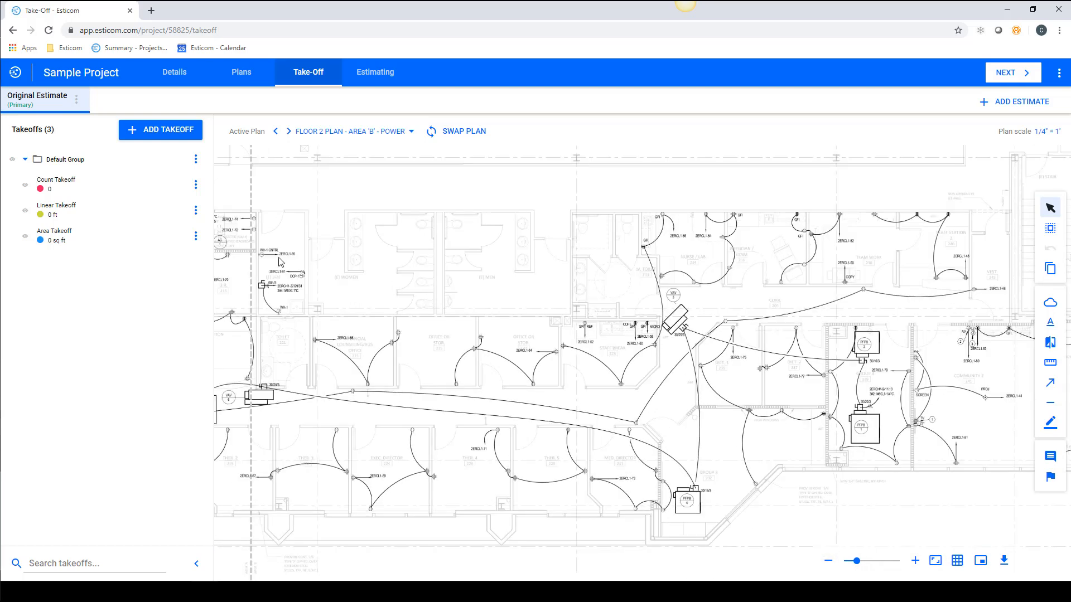
mouse_move(84, 209)
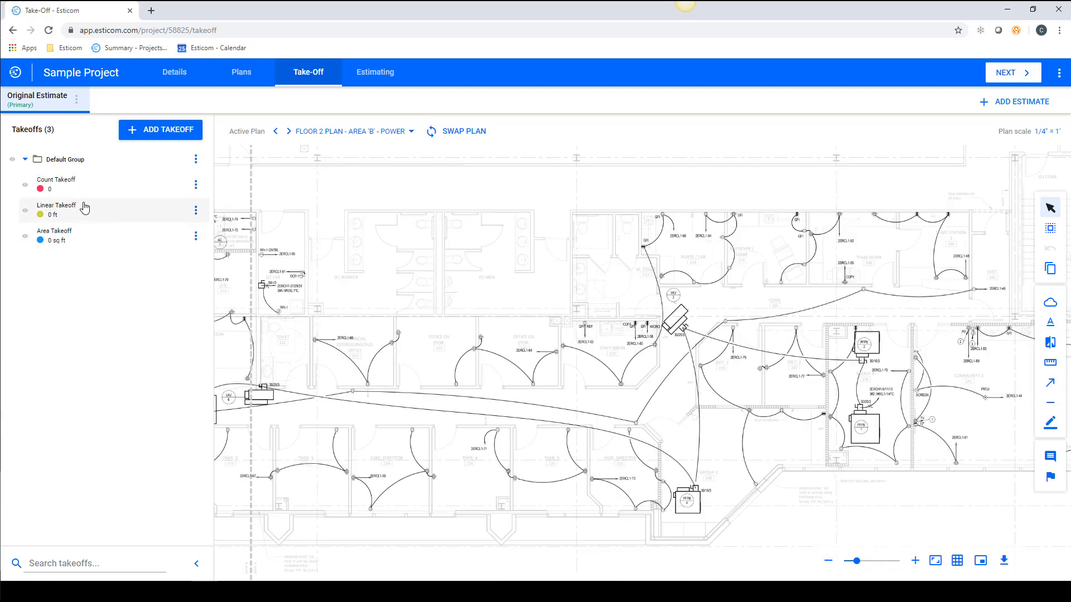
- Activate the Count Takeoff row so markers can be placed on the power plan
click(55, 184)
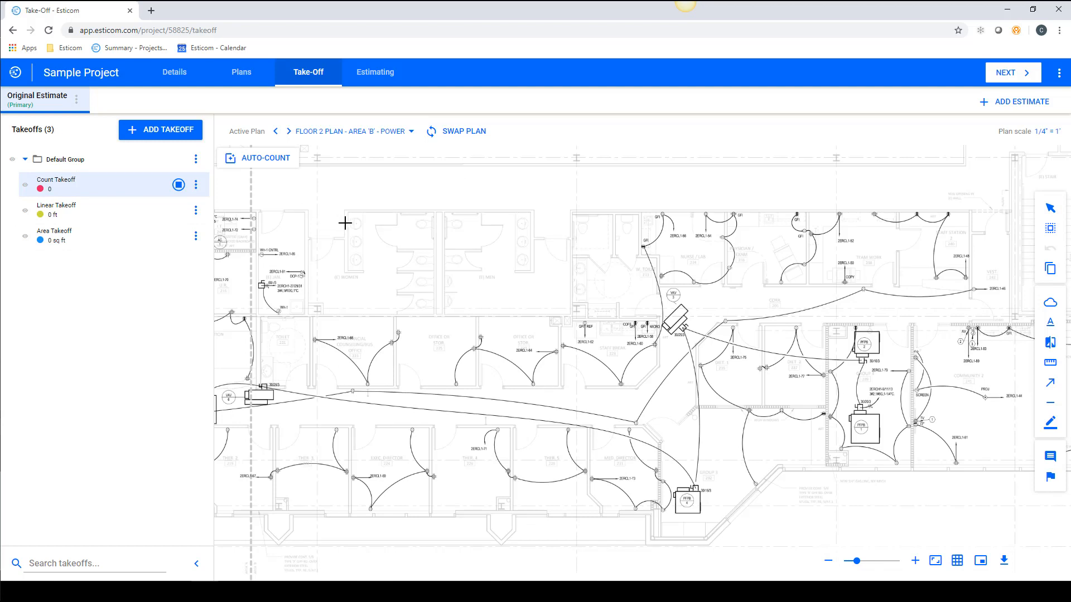
mouse_move(384, 215)
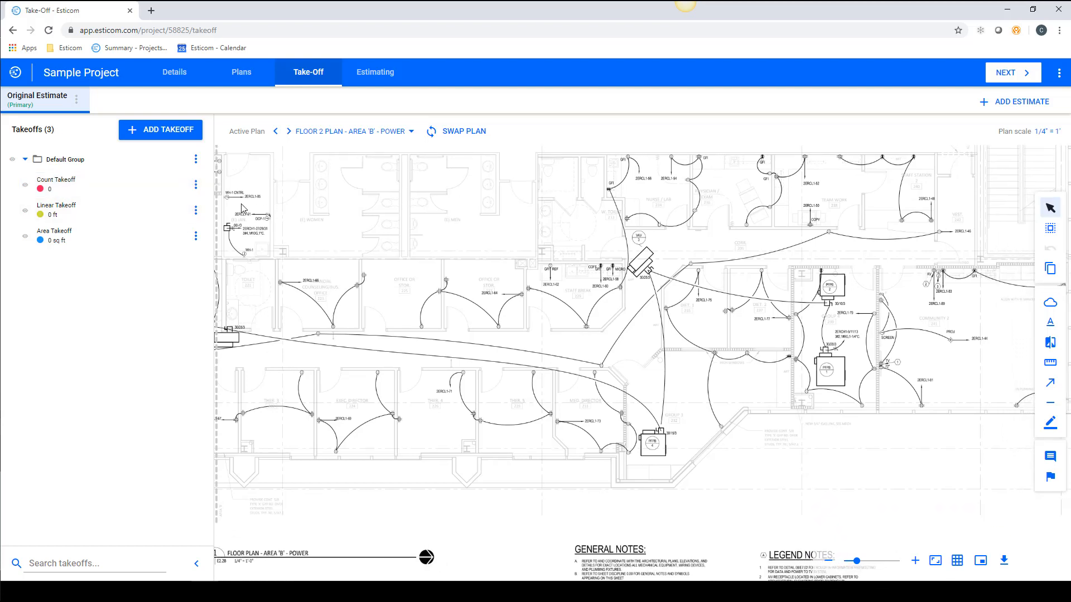
click(56, 182)
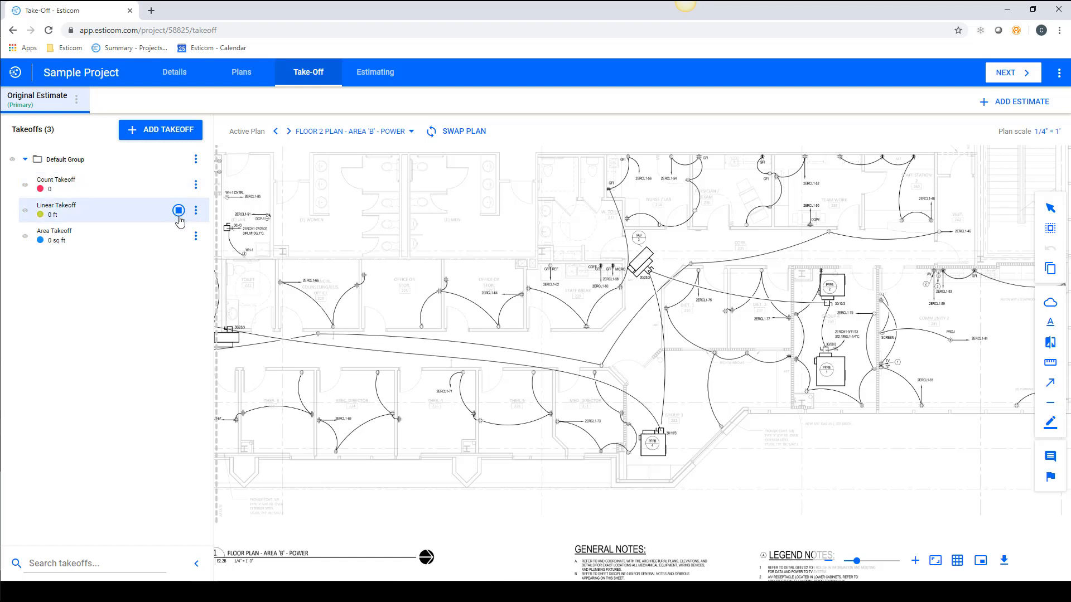
click(110, 235)
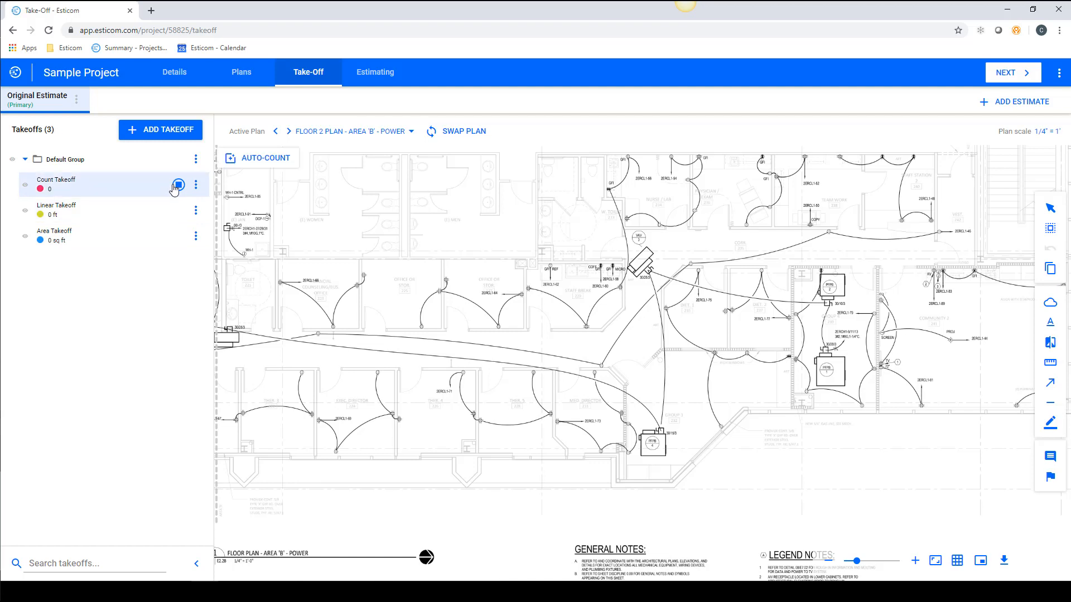
- Mark the receptacle symbols in the left-hand rooms with red count markers
click(178, 184)
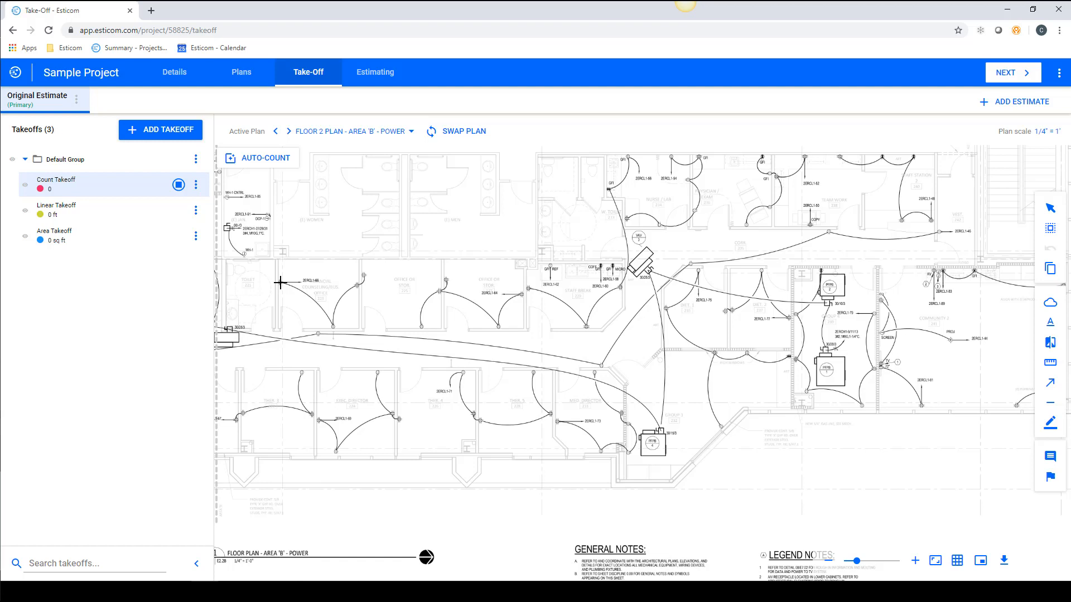
click(279, 282)
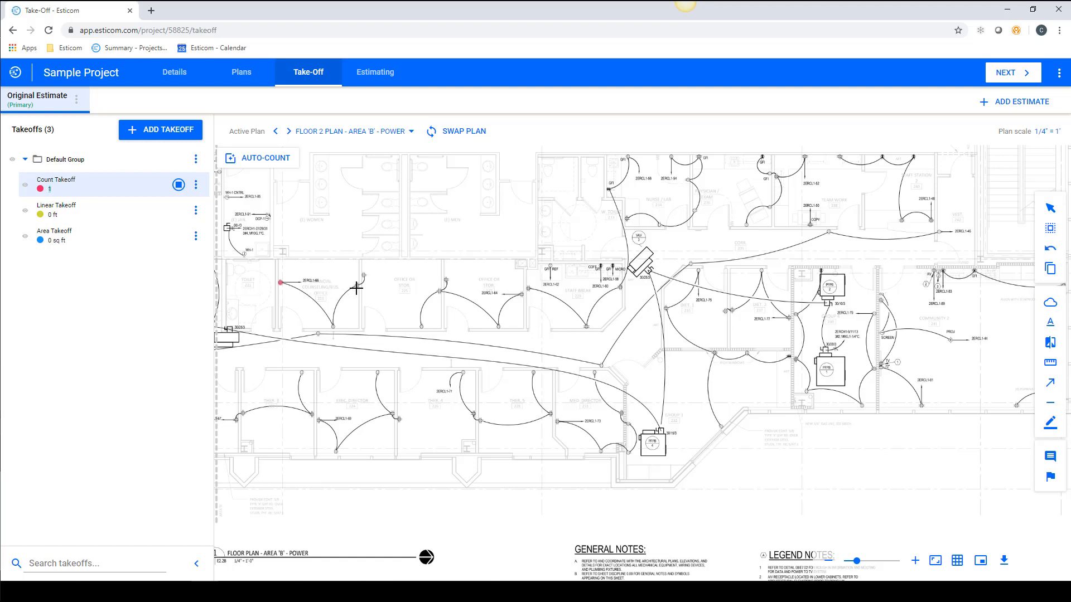
click(356, 285)
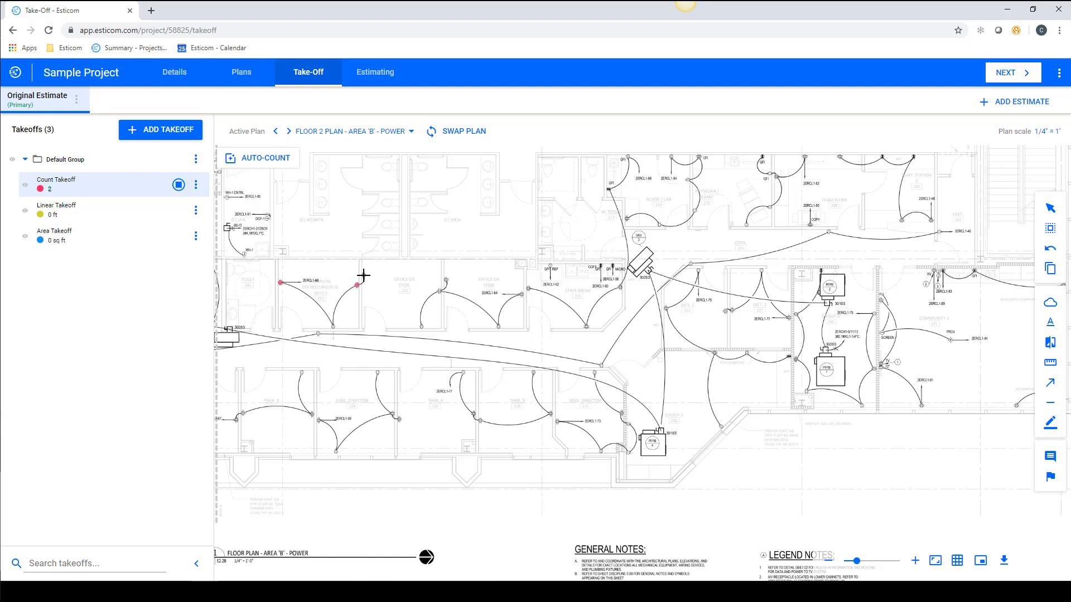
click(363, 279)
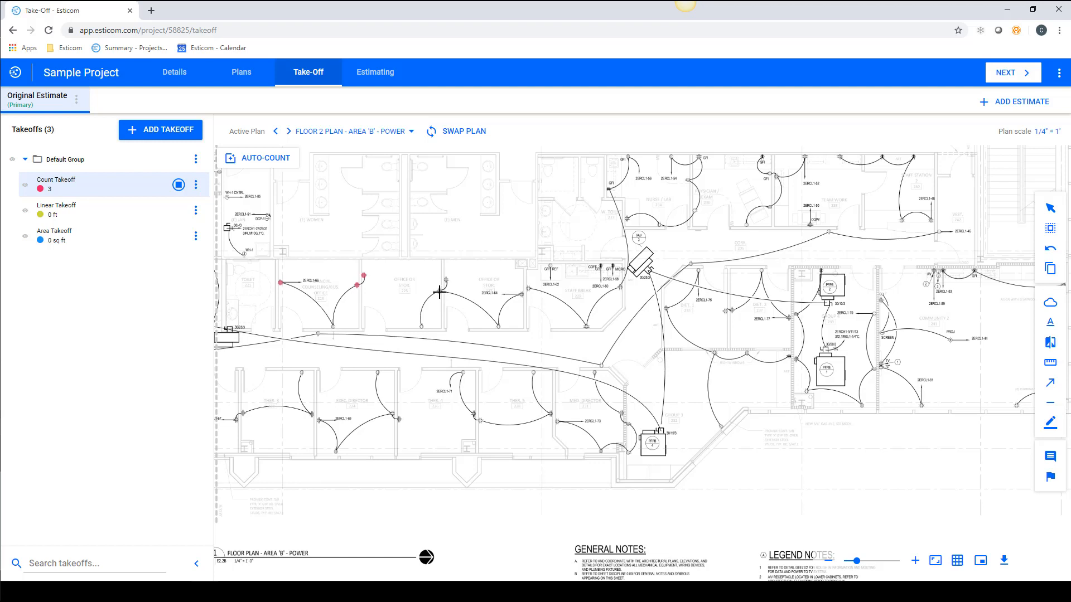
click(441, 288)
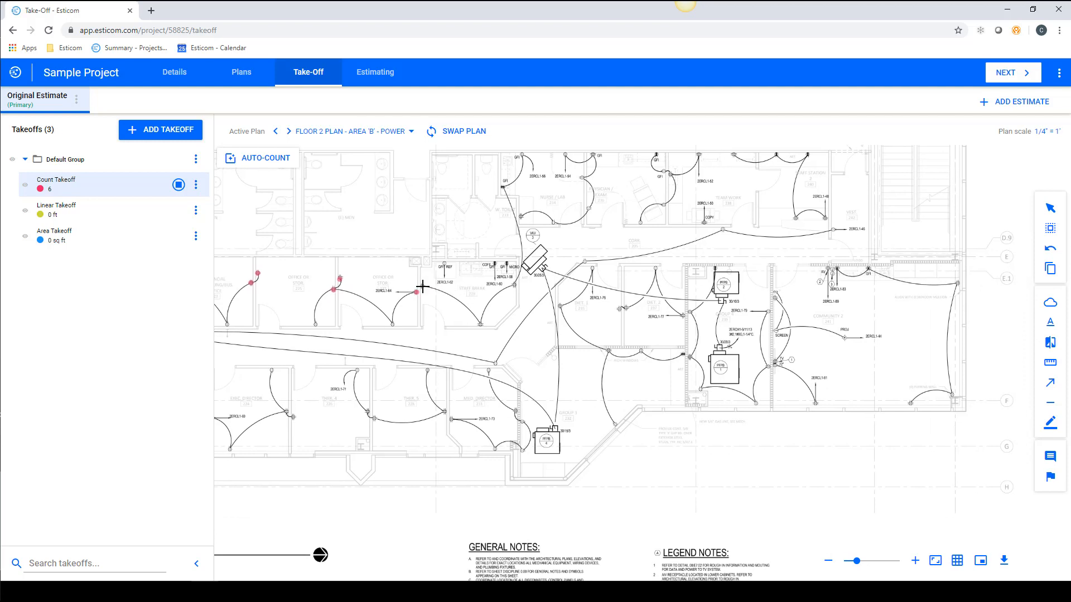
click(480, 324)
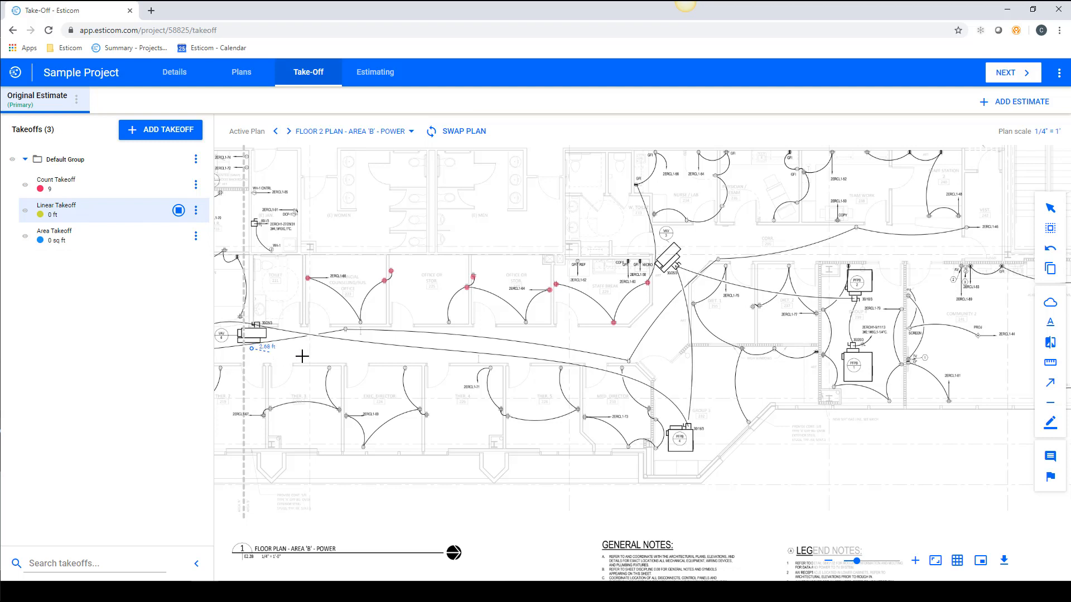
- Draw the yellow Linear Takeoff run from the left of the plan up to the corridor, 129.58 ft
click(586, 346)
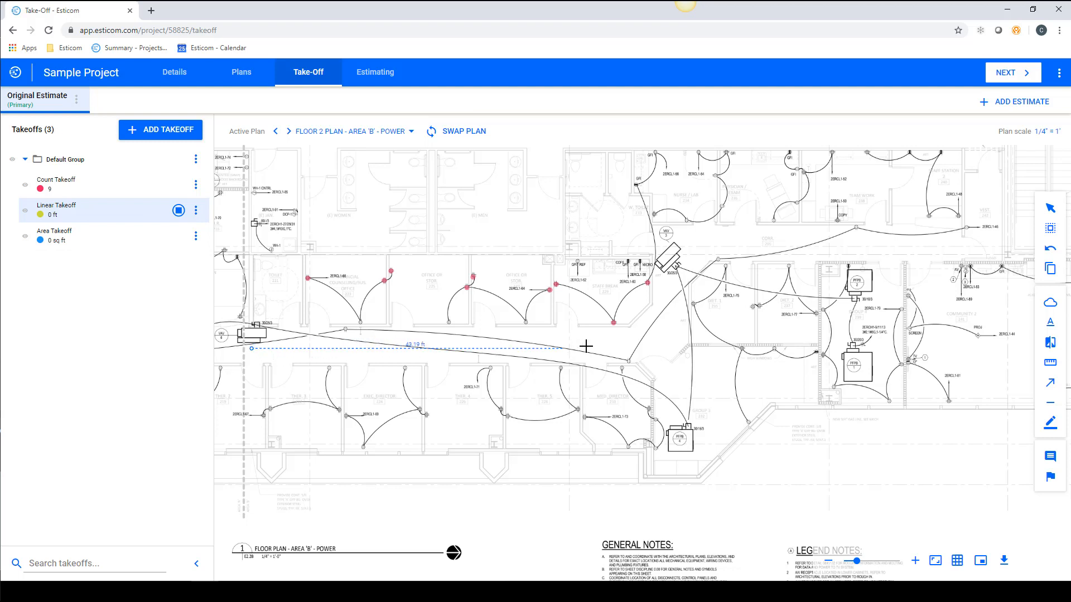
click(675, 348)
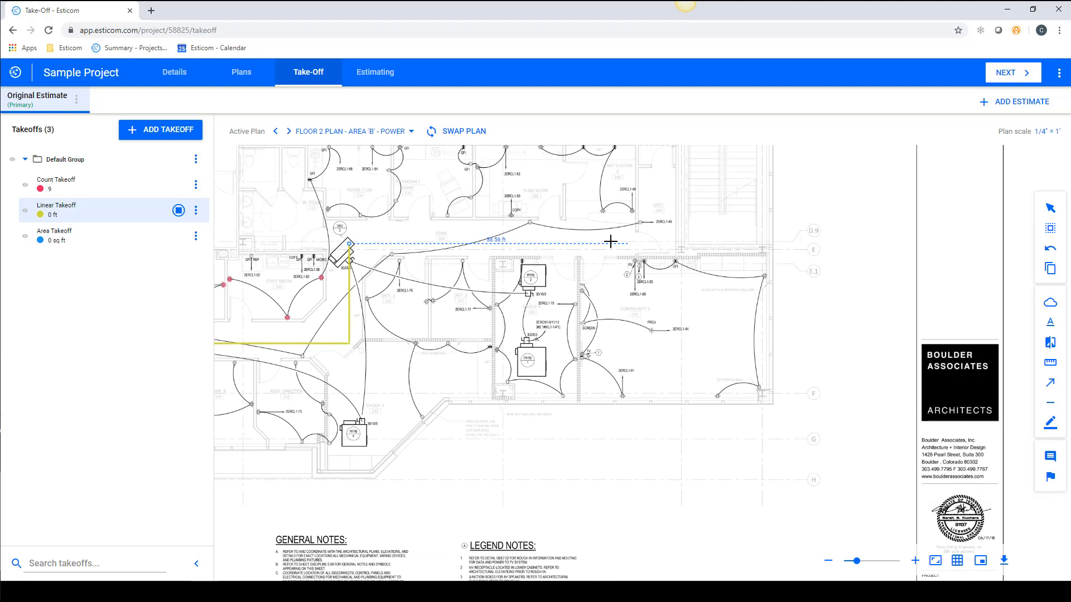
scroll(down, 3)
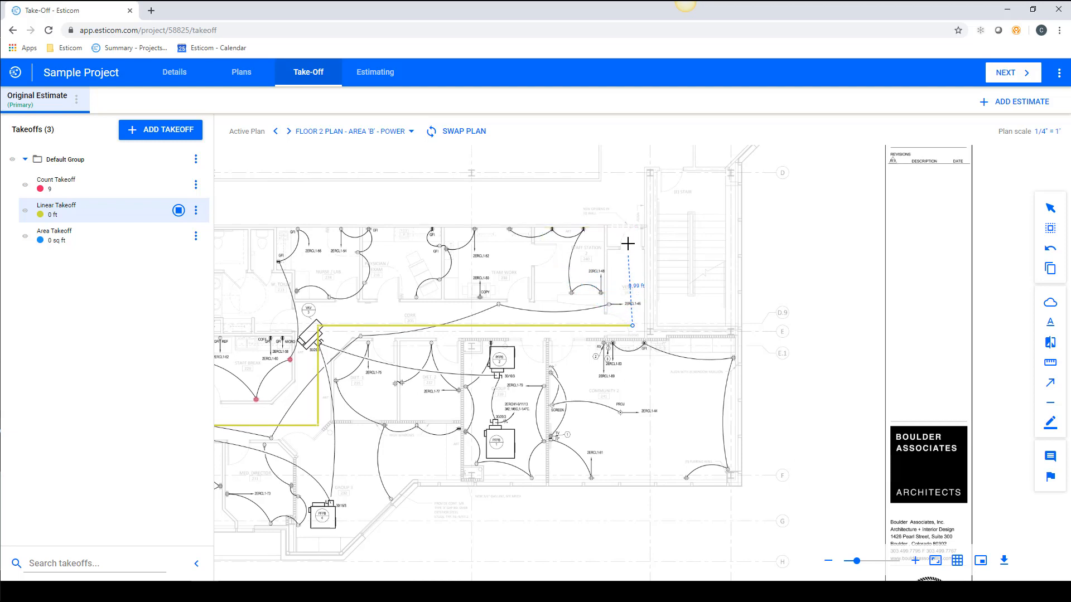
click(629, 229)
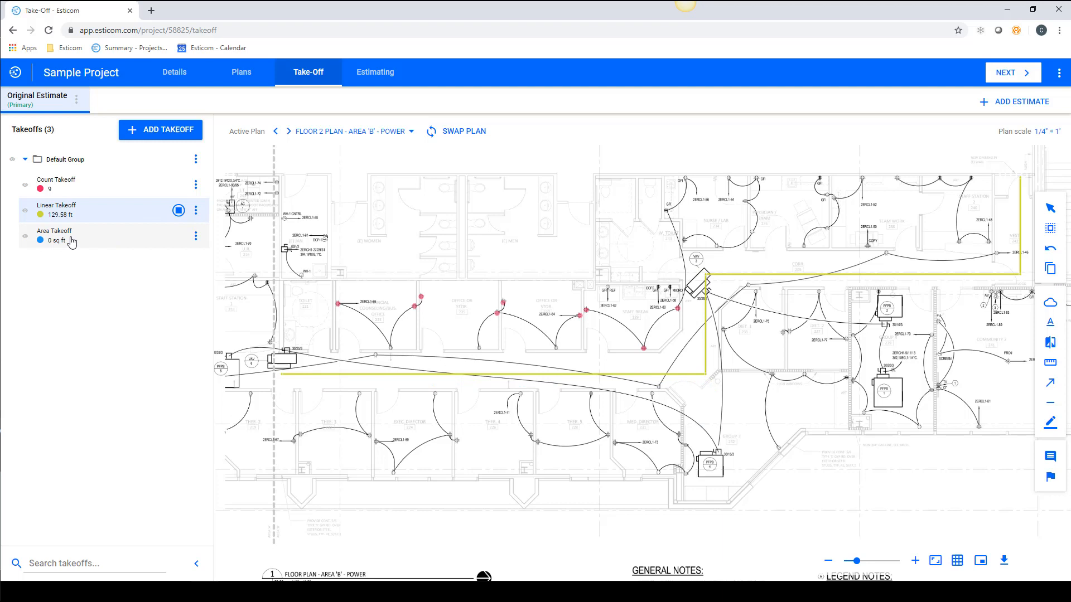
- Draw a rectangular Area Takeoff over the restroom block, closing at the start corner (257.85 sq ft)
click(109, 235)
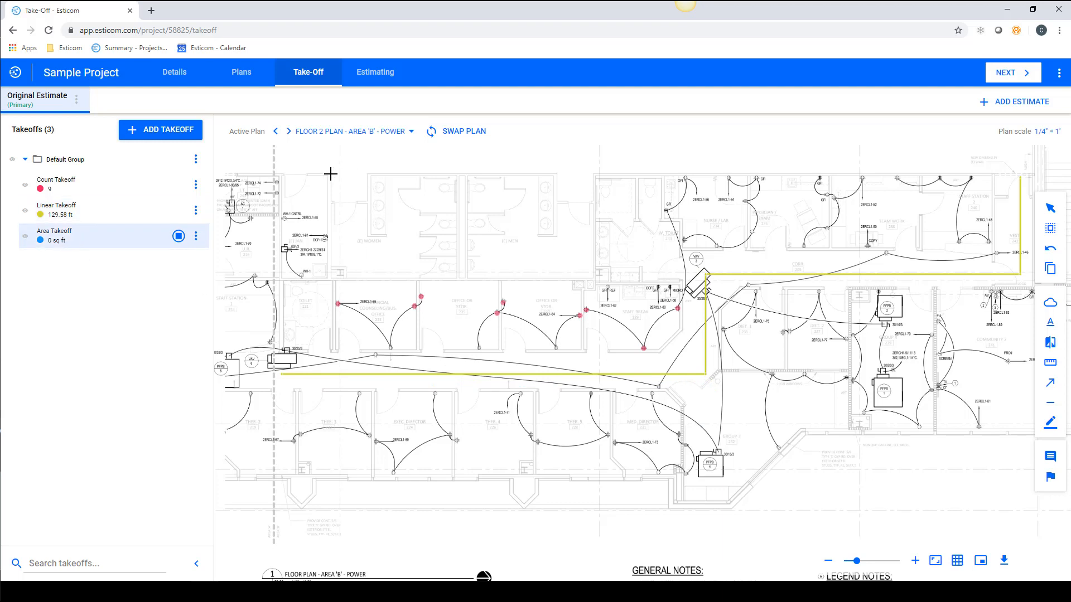
drag(330, 173, 450, 178)
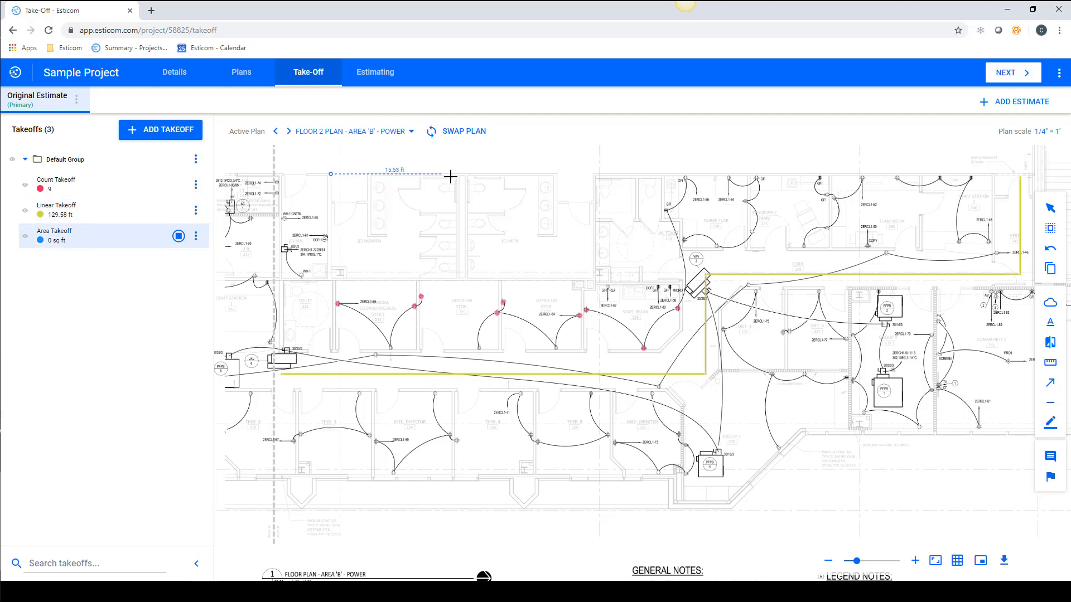
click(454, 280)
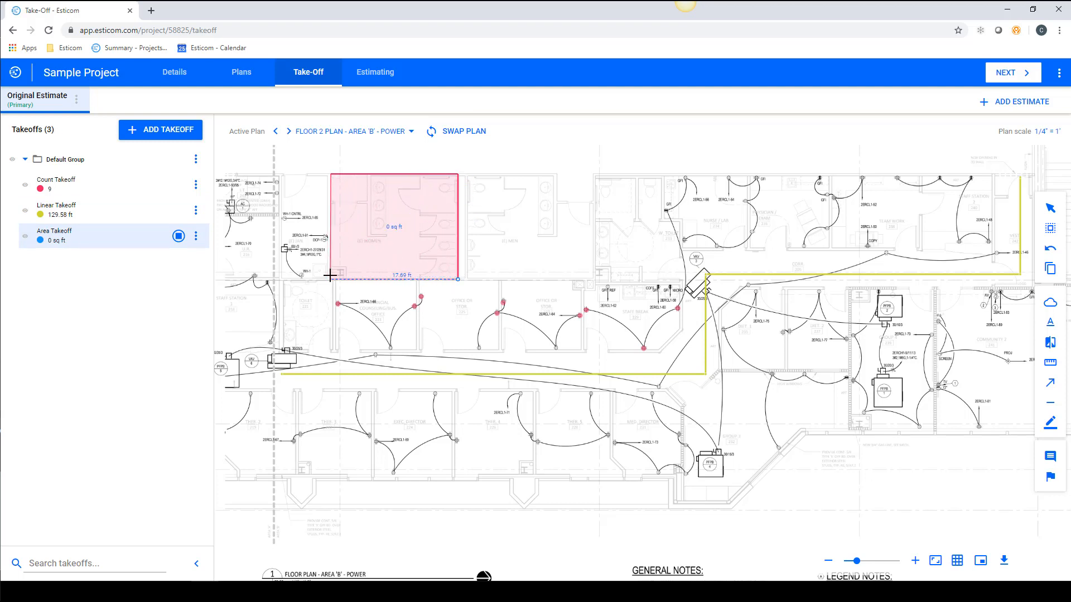
click(330, 278)
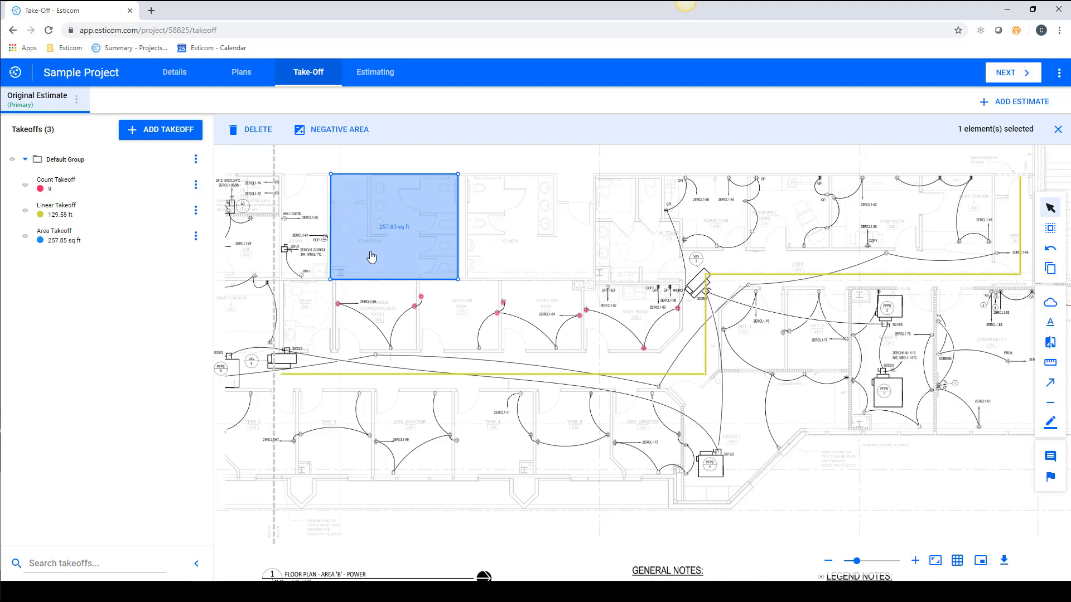
- Delete the restroom area measurement and select the yellow run for shortening to 120.23 ft
click(258, 130)
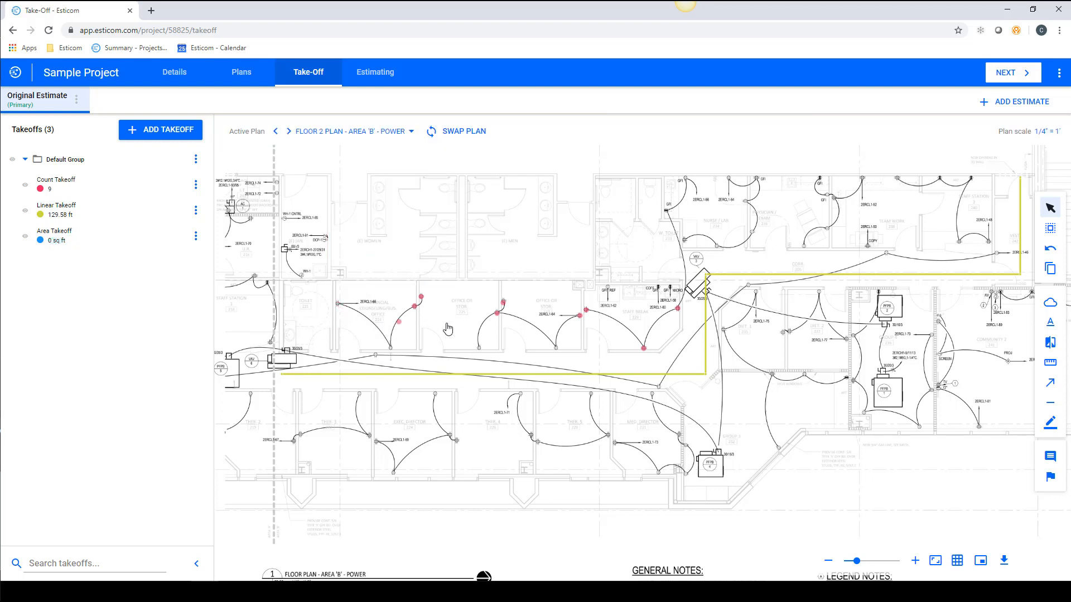
mouse_move(608, 290)
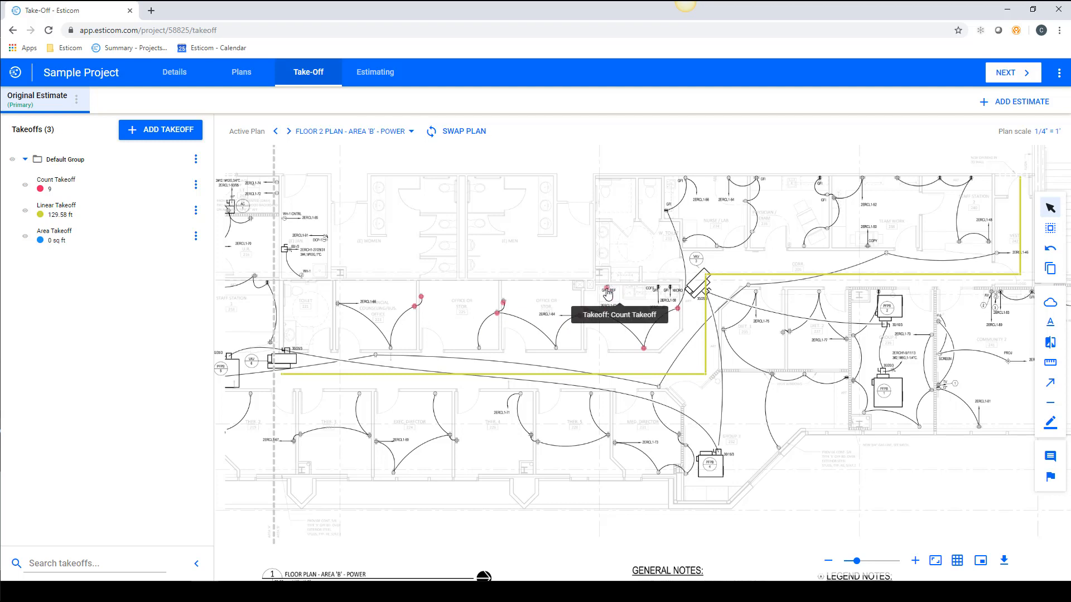
mouse_move(686, 402)
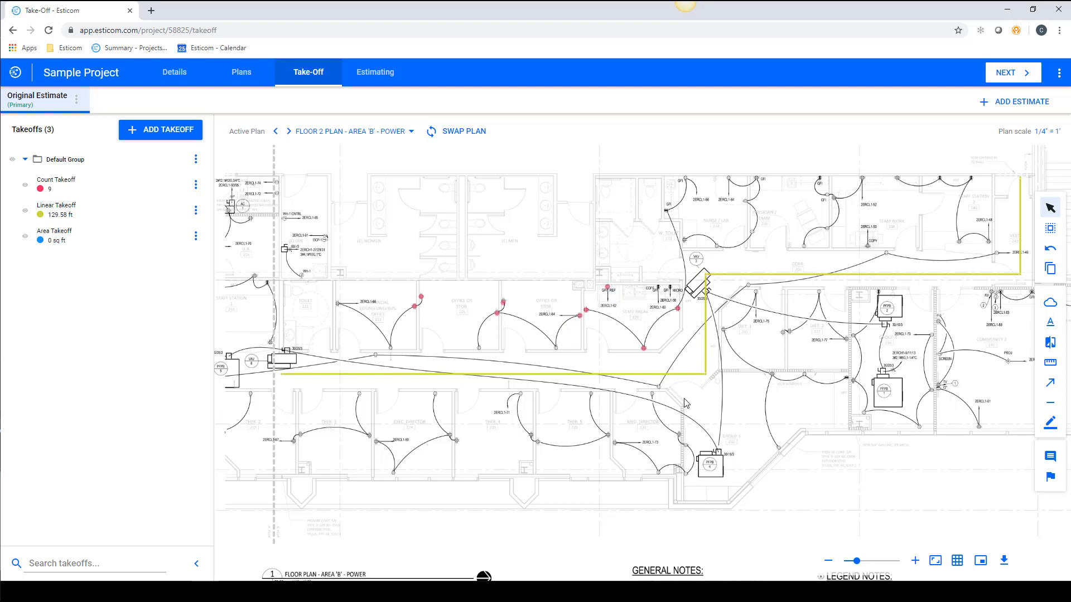
click(321, 381)
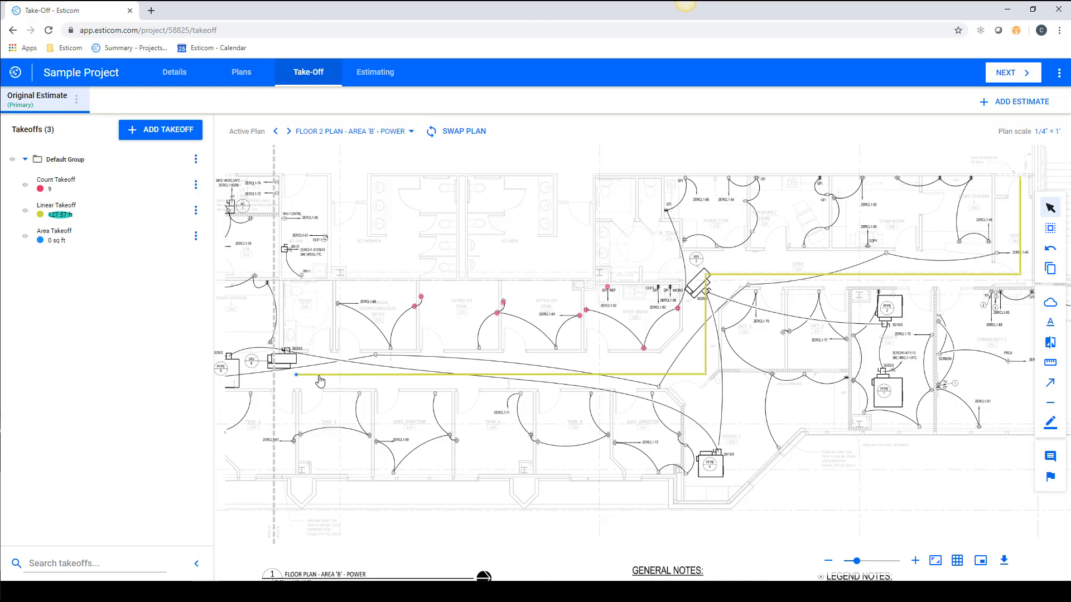
mouse_move(350, 376)
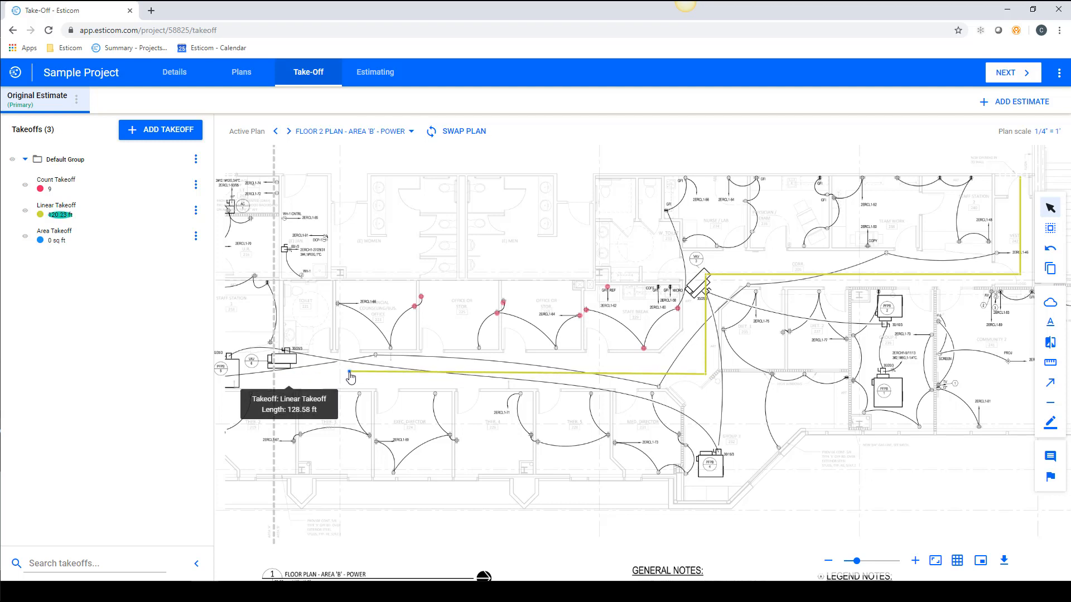
mouse_move(1051, 228)
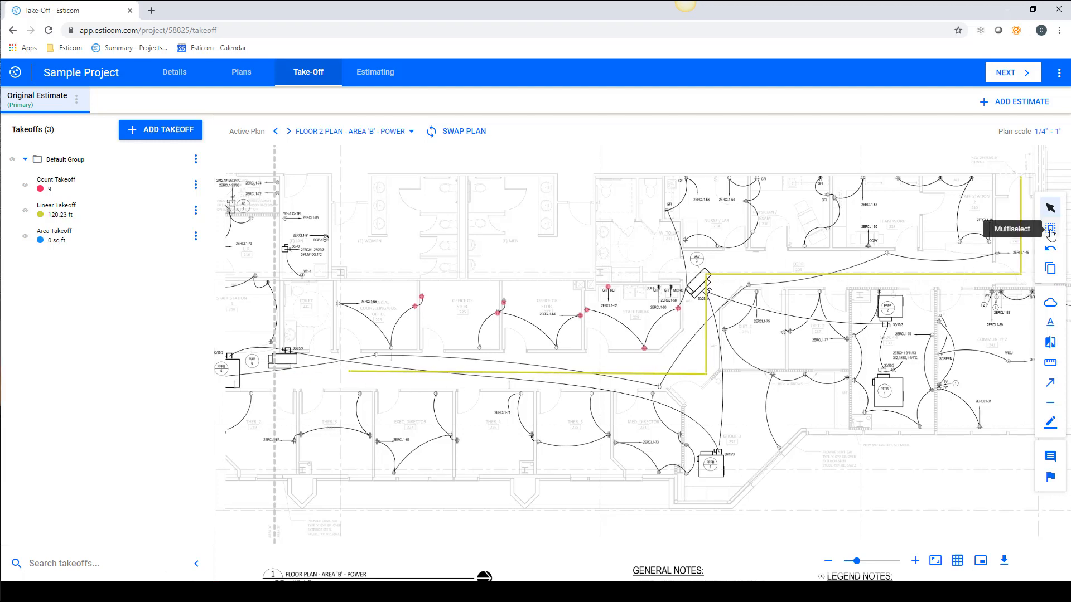